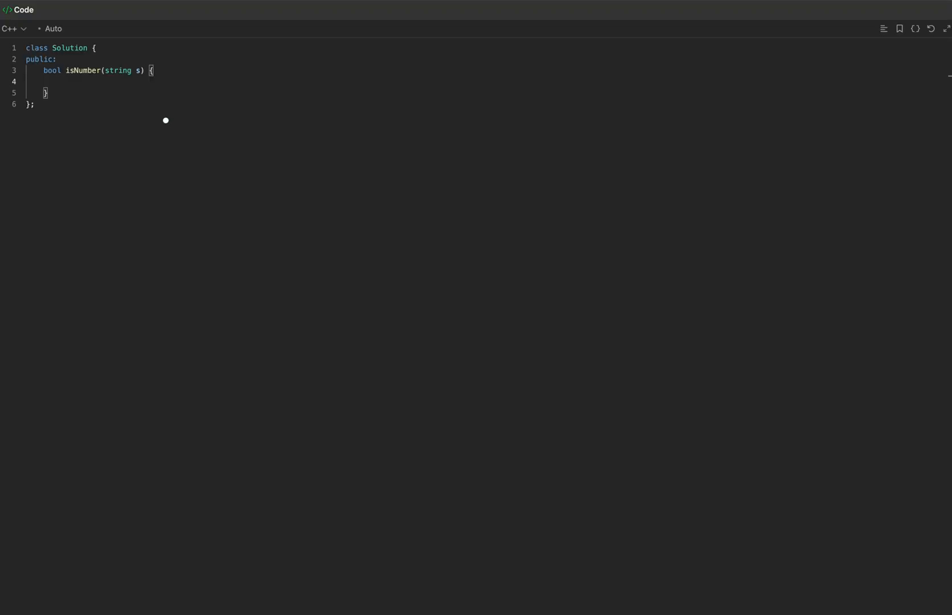
# Write a for loop over s.size() returning false on any !std::isdigit(s[i]), then return true after it
pyautogui.moveTo(91, 58); pyautogui.dragTo(138, 107)
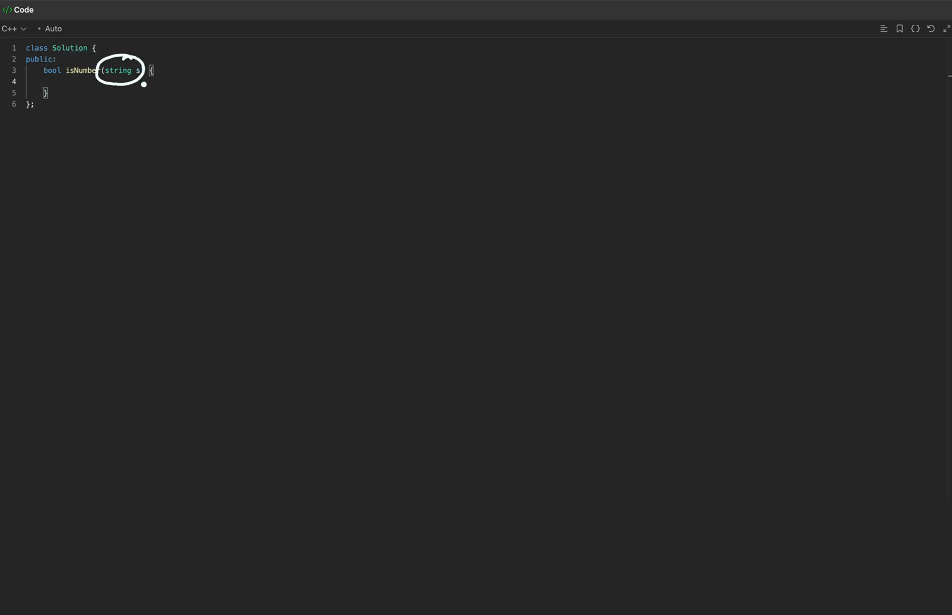
pyautogui.moveTo(167, 90)
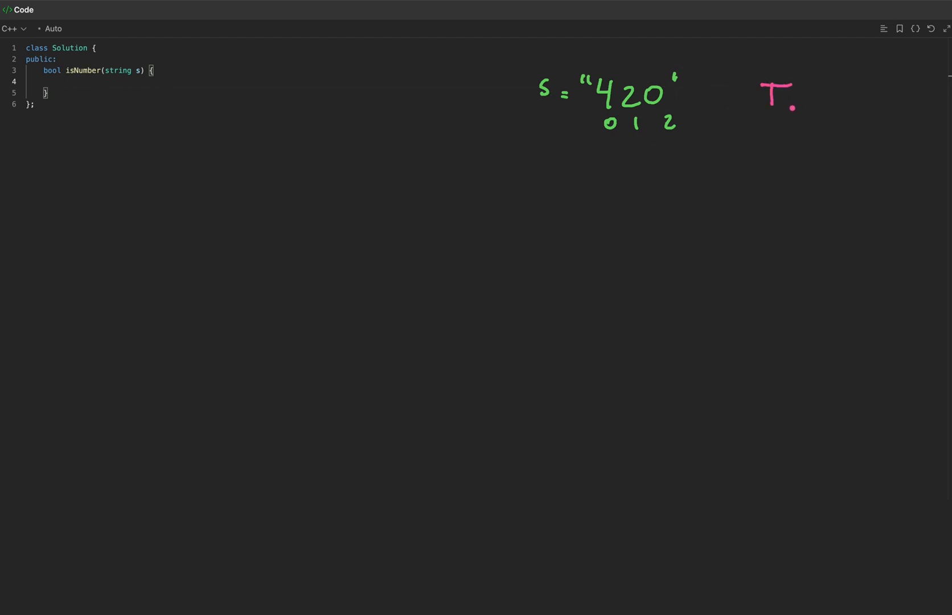
pyautogui.write('for ()')
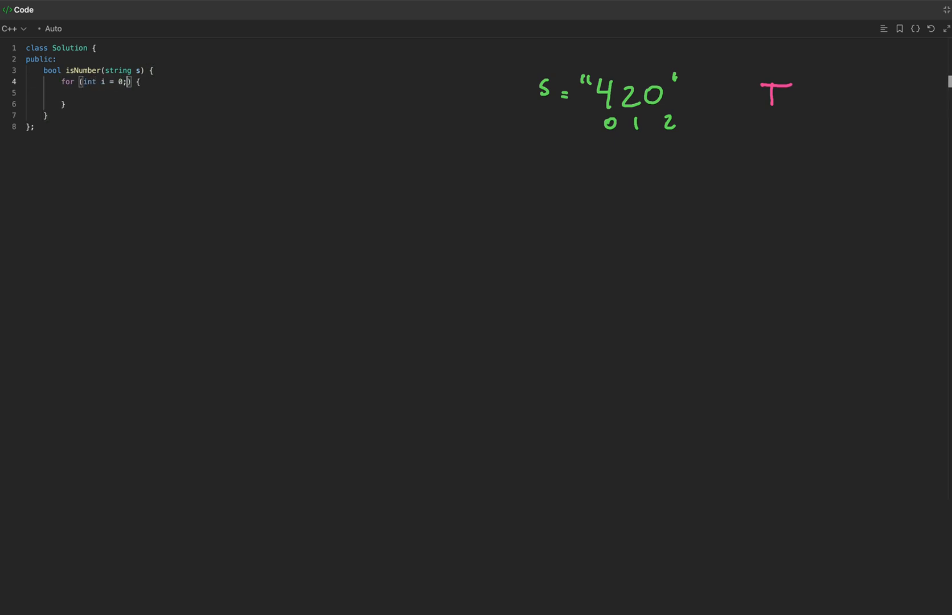
pyautogui.write('i < s.size(); i++')
pyautogui.click(274, 92)
pyautogui.write('if (!std::) {')
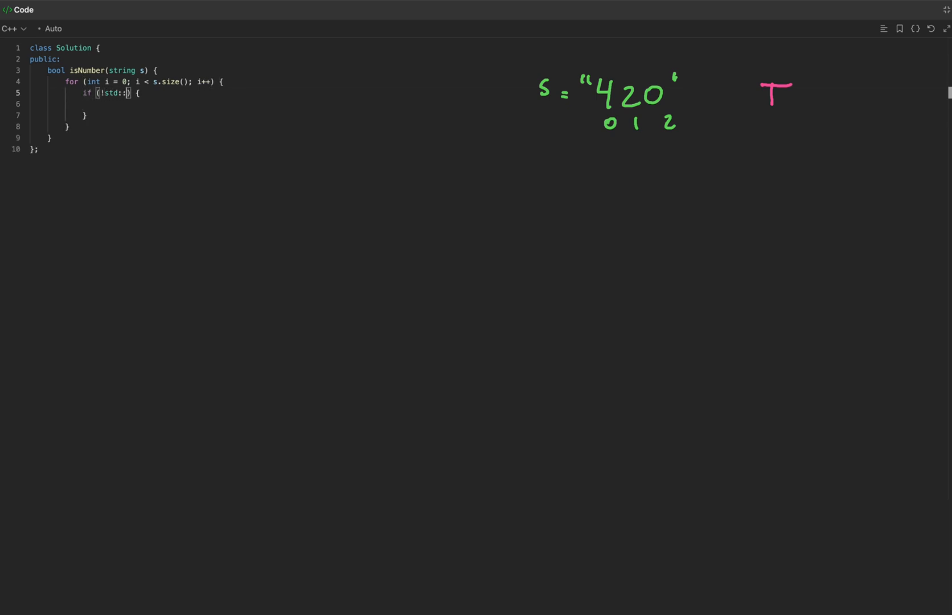
pyautogui.write('isdigit(s[i])')
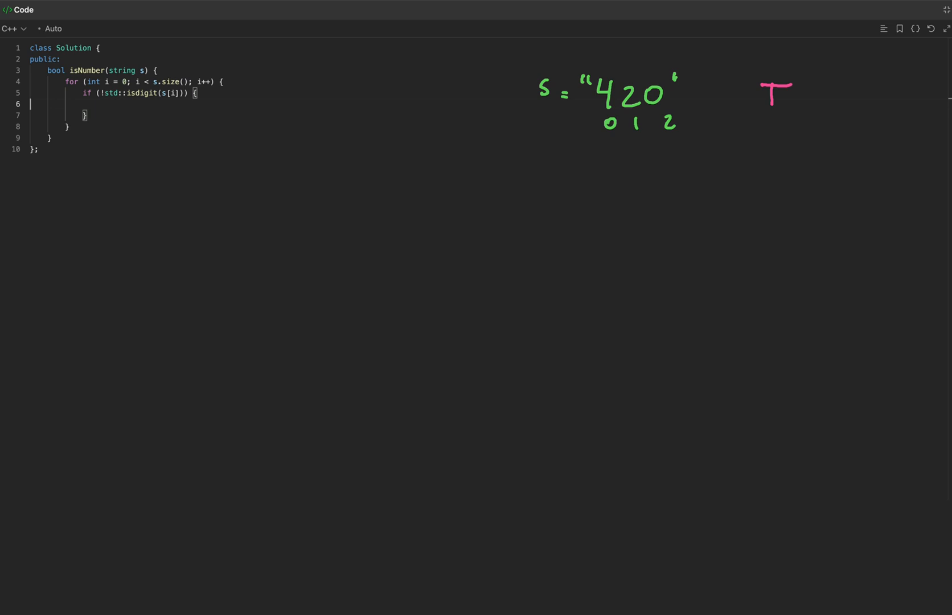
pyautogui.write('return false;')
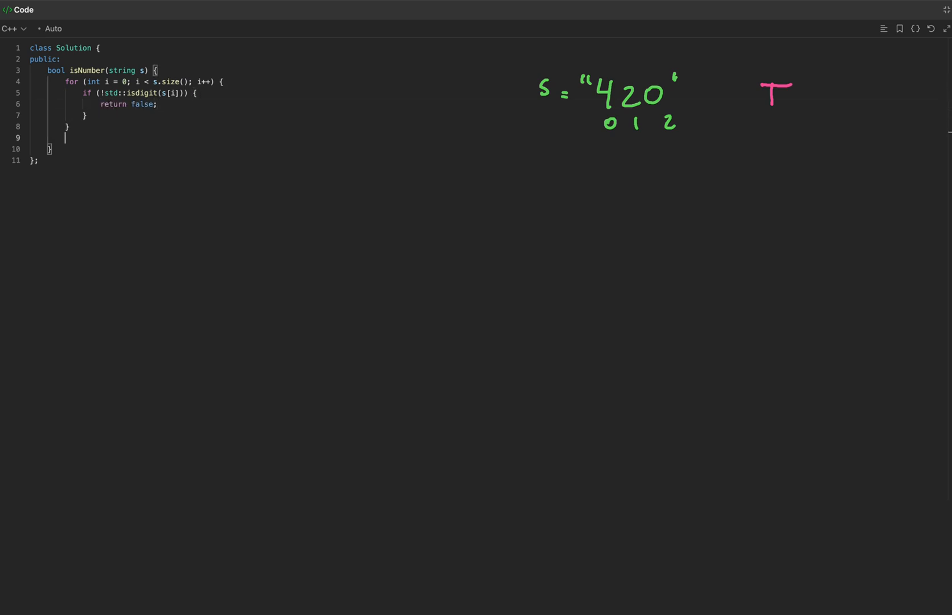
pyautogui.write('return t')
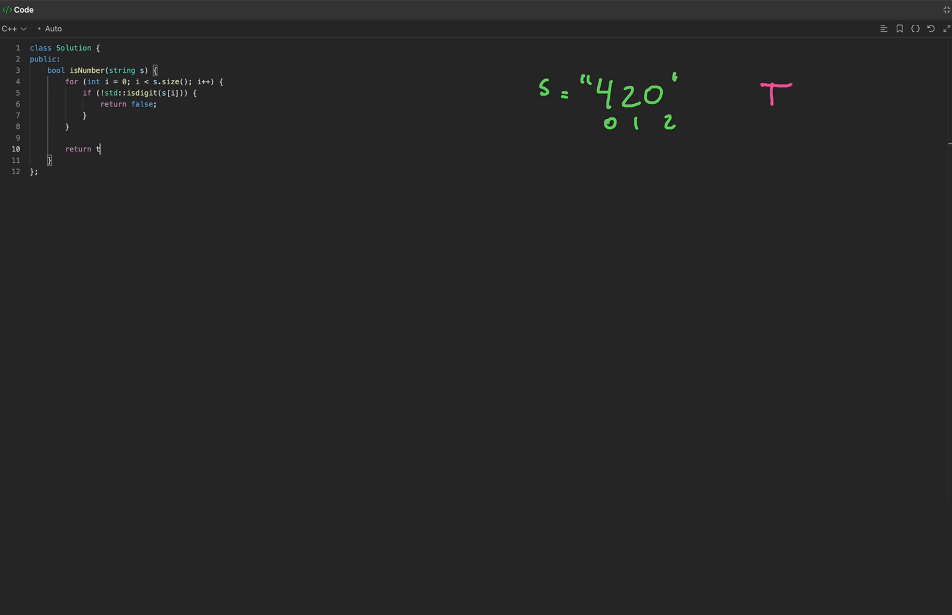
pyautogui.write('rue;')
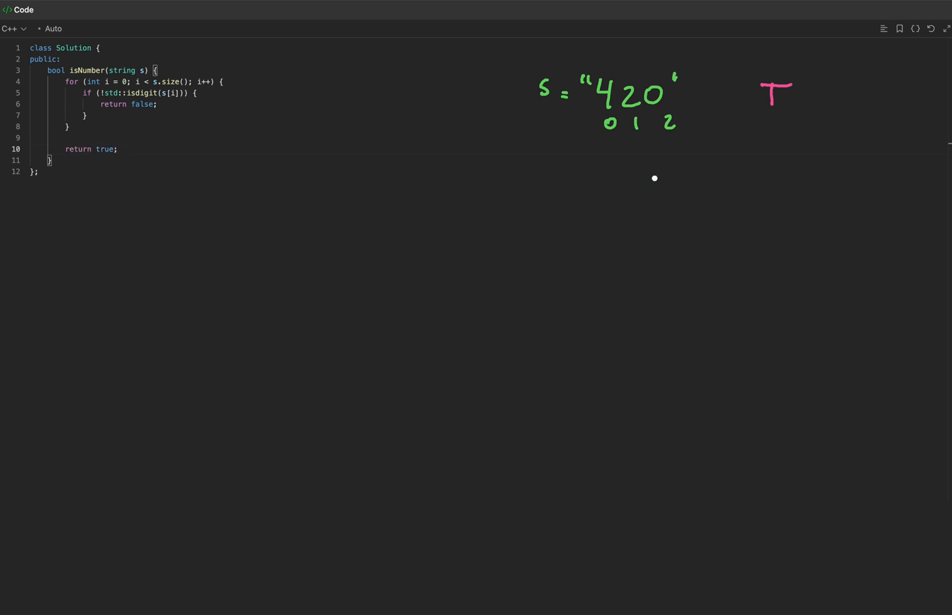
pyautogui.click(118, 149)
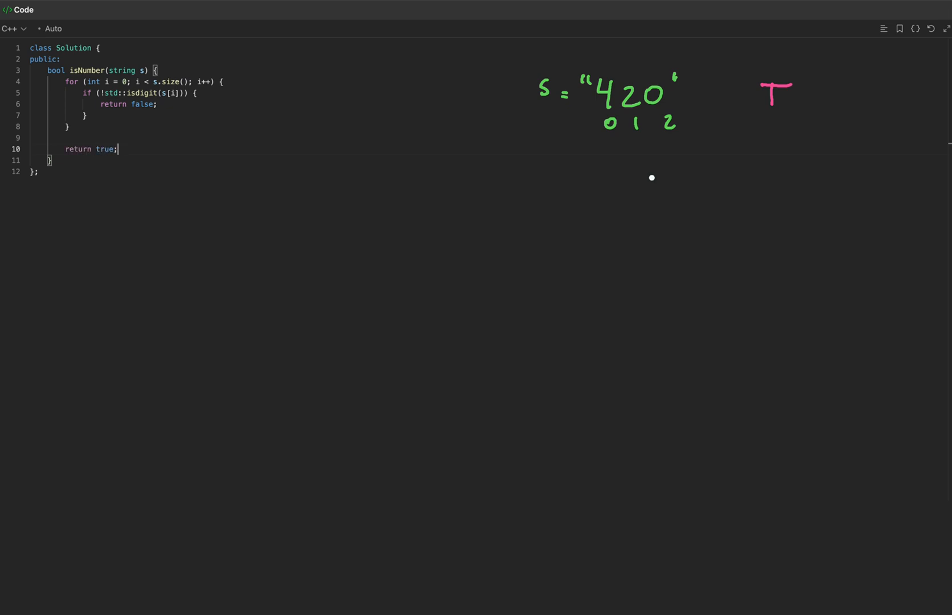
pyautogui.moveTo(648, 149)
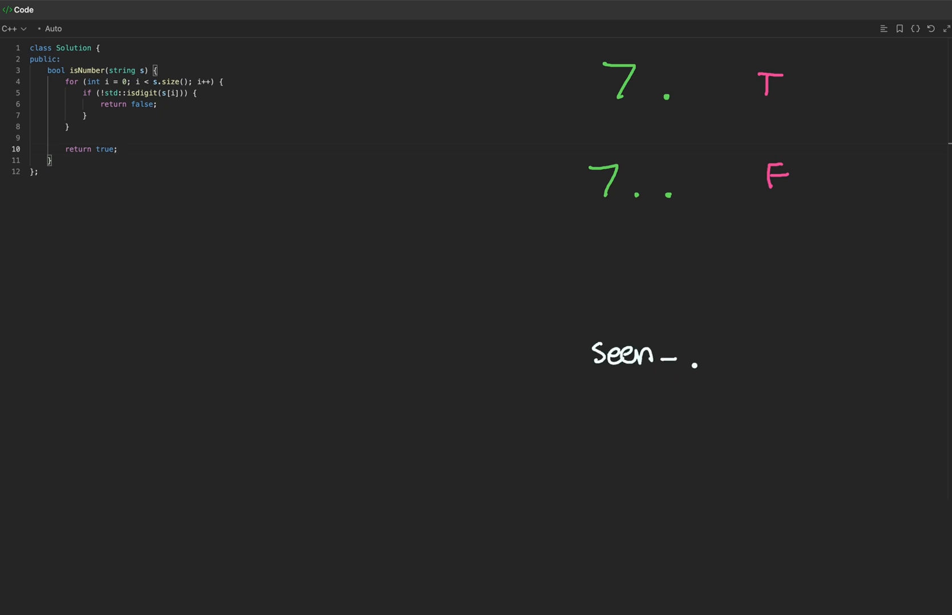
# Begin a bool seen_dot declaration on a new line above the loop
pyautogui.write('dot.')
pyautogui.write('bool seen_d')
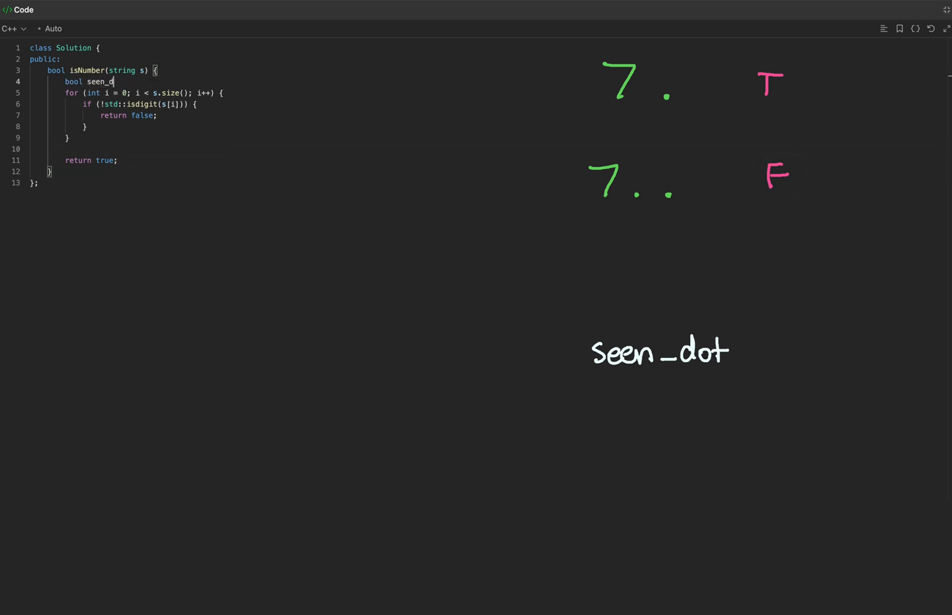
# Initialize seen_dot = false and add an else-if for '.' that returns false if seen_dot, else sets it true
pyautogui.write('ot = false;')
pyautogui.write('else if (')
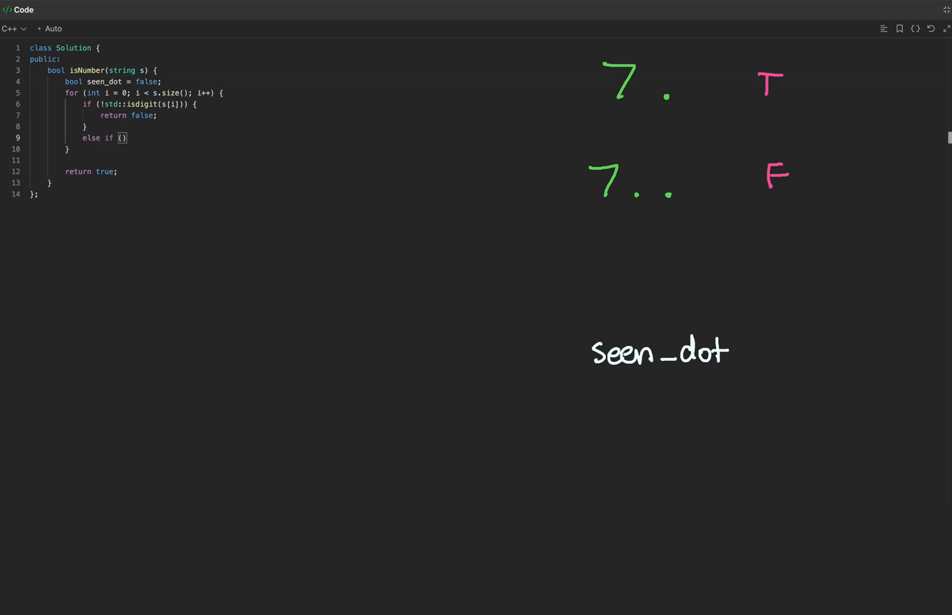
pyautogui.write("s[i] == '.")
pyautogui.write('seen_dot = tru')
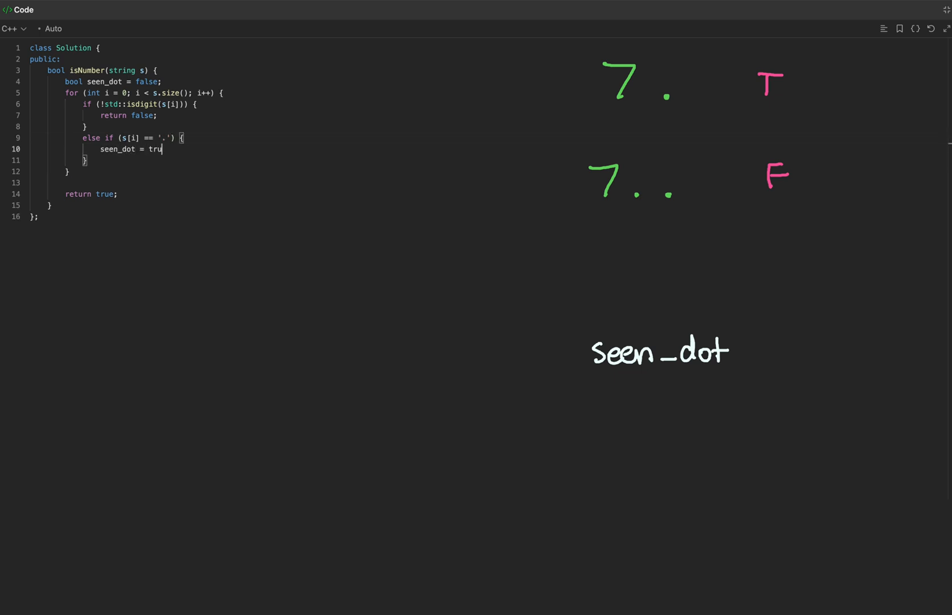
pyautogui.write('if (seen_dot')
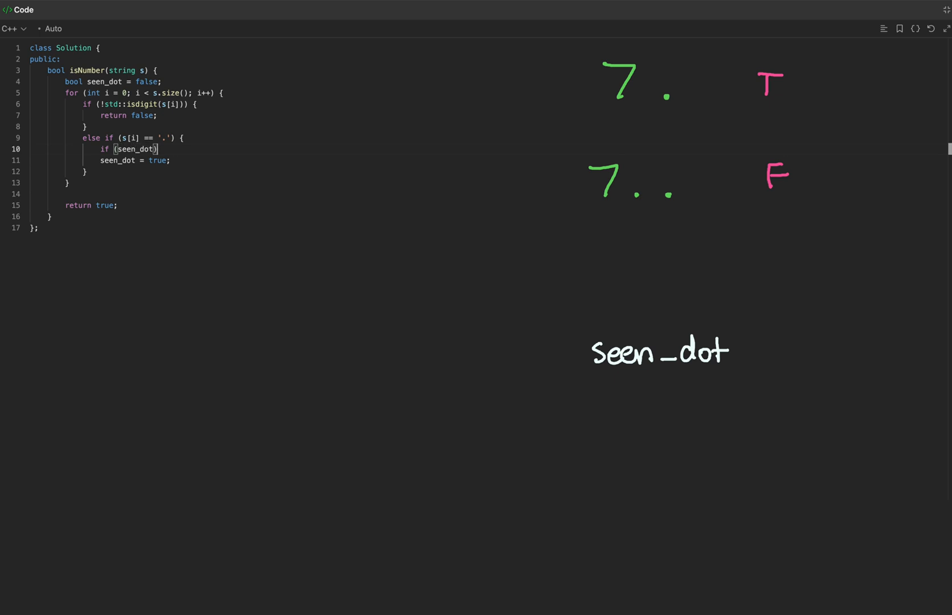
pyautogui.write('return false;')
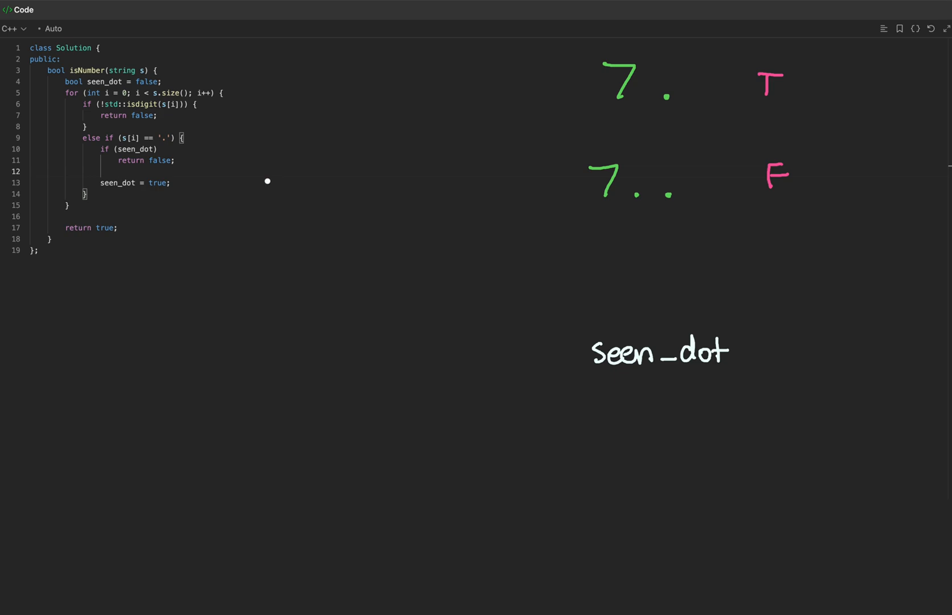
pyautogui.moveTo(210, 97); pyautogui.dragTo(215, 127)
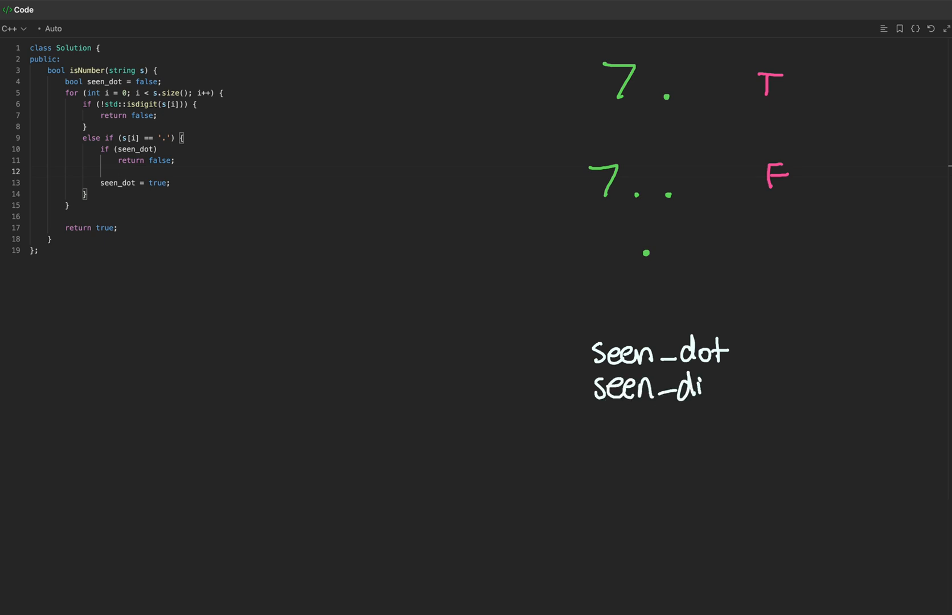
pyautogui.write('git')
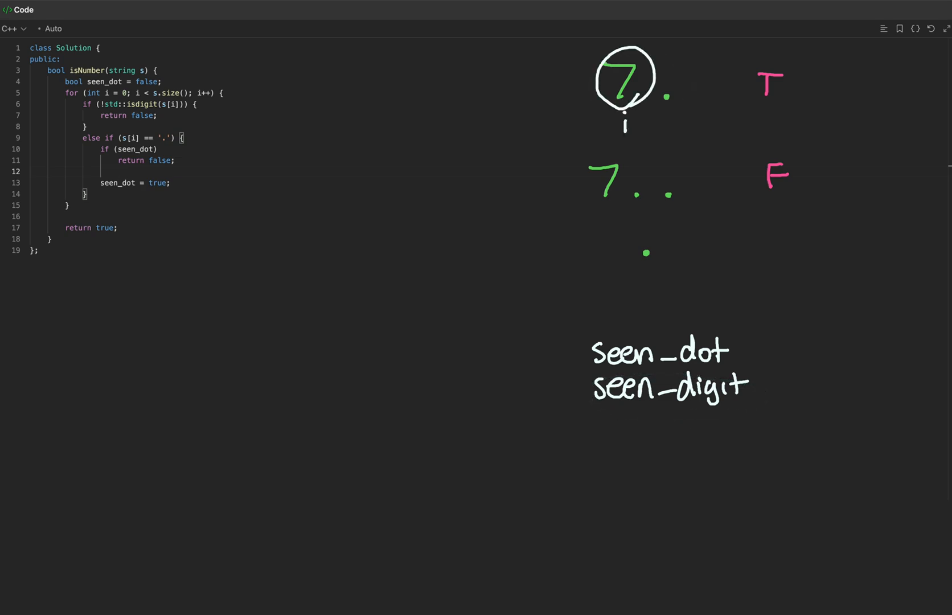
pyautogui.click(625, 76)
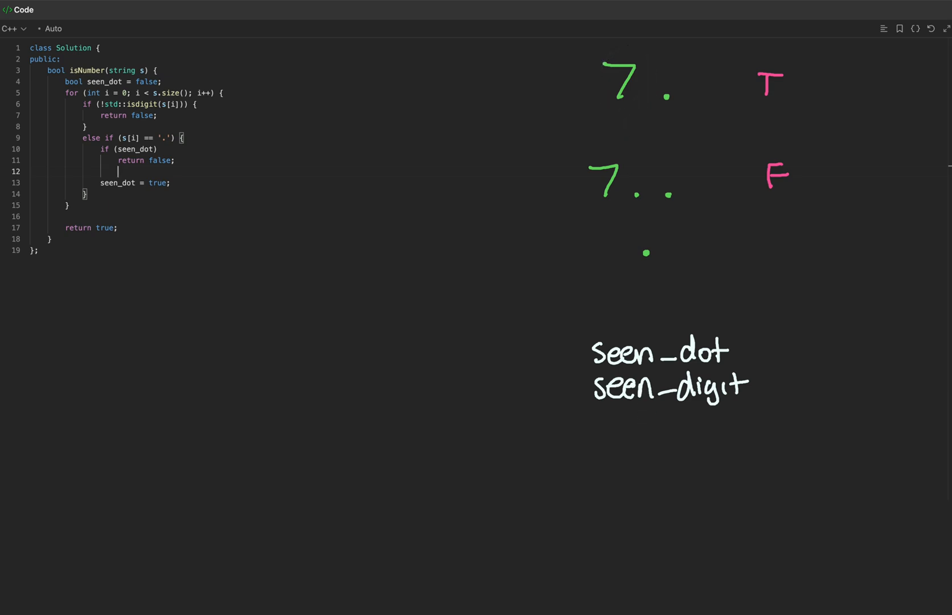
pyautogui.click(667, 139)
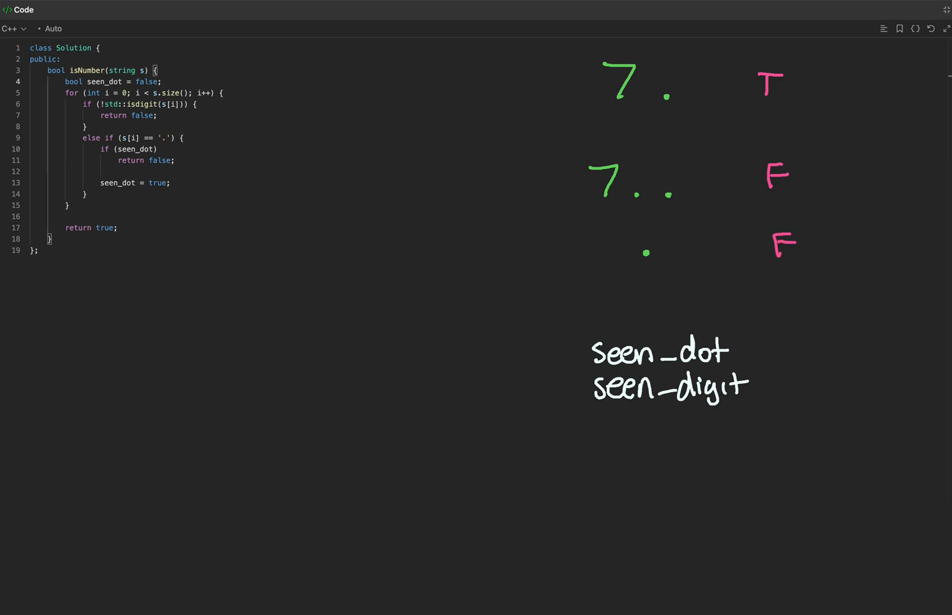
# Declare bool seen_digit = false, set it true on digits, and return false after the loop if !seen_digit
pyautogui.write('bool seen_digit = false;')
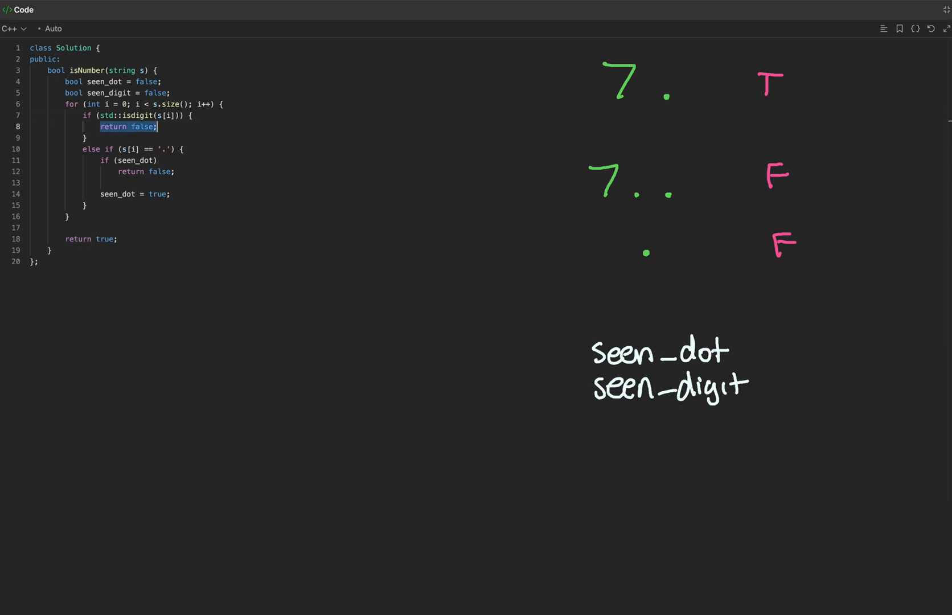
pyautogui.write('seen_digit = true;')
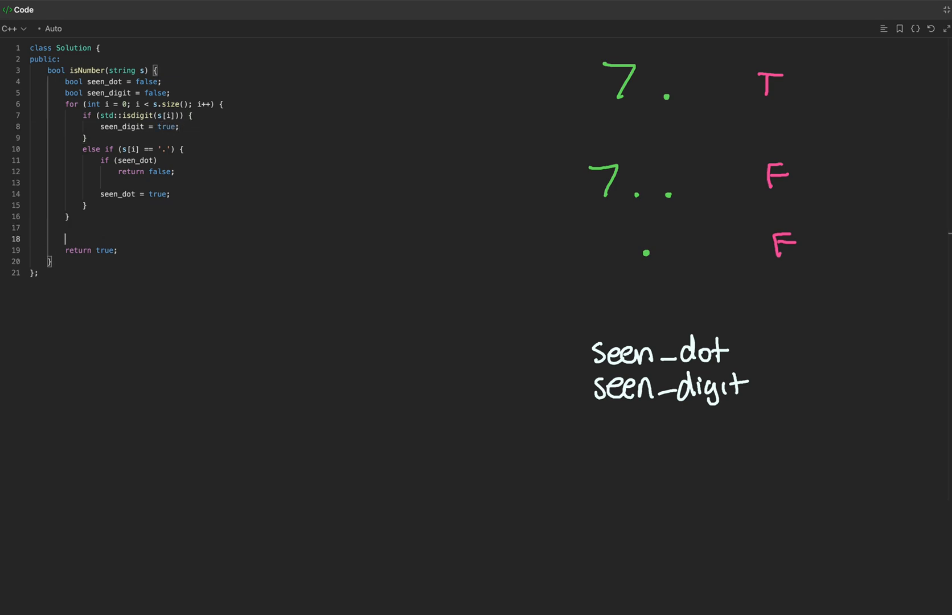
pyautogui.write('if ()')
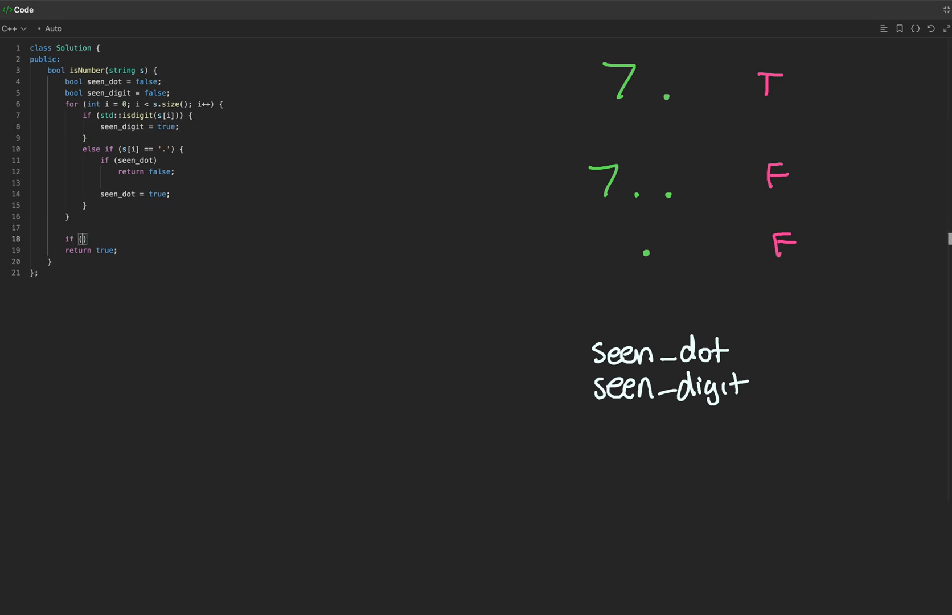
pyautogui.write('!seen_digit)')
pyautogui.write('return false;')
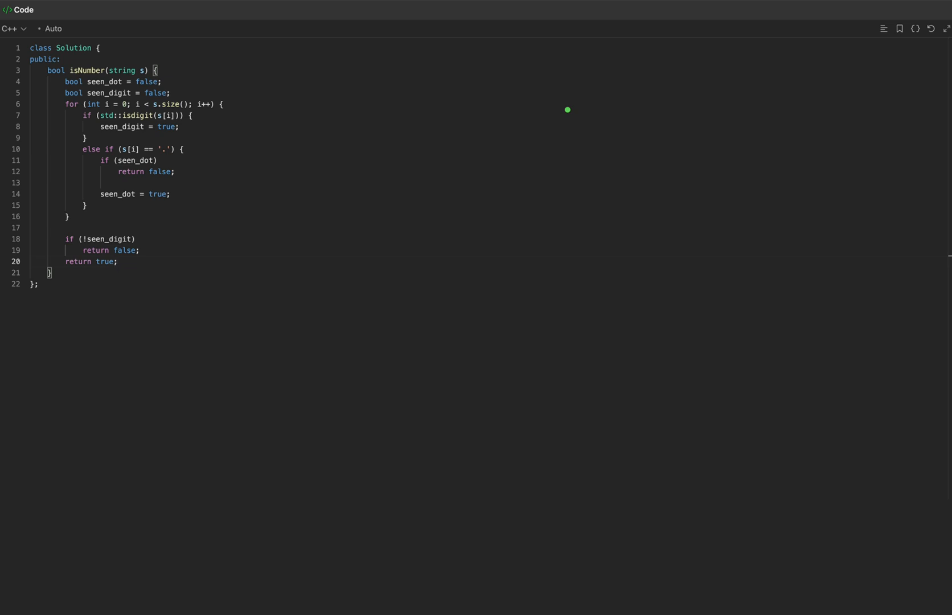
pyautogui.click(118, 262)
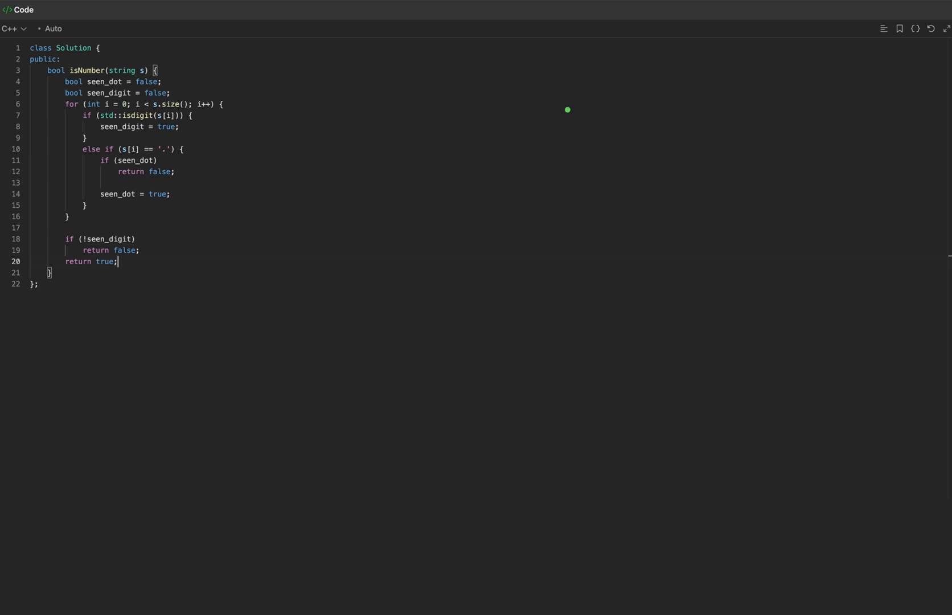
pyautogui.moveTo(603, 89)
pyautogui.write('else if (s[i]) {')
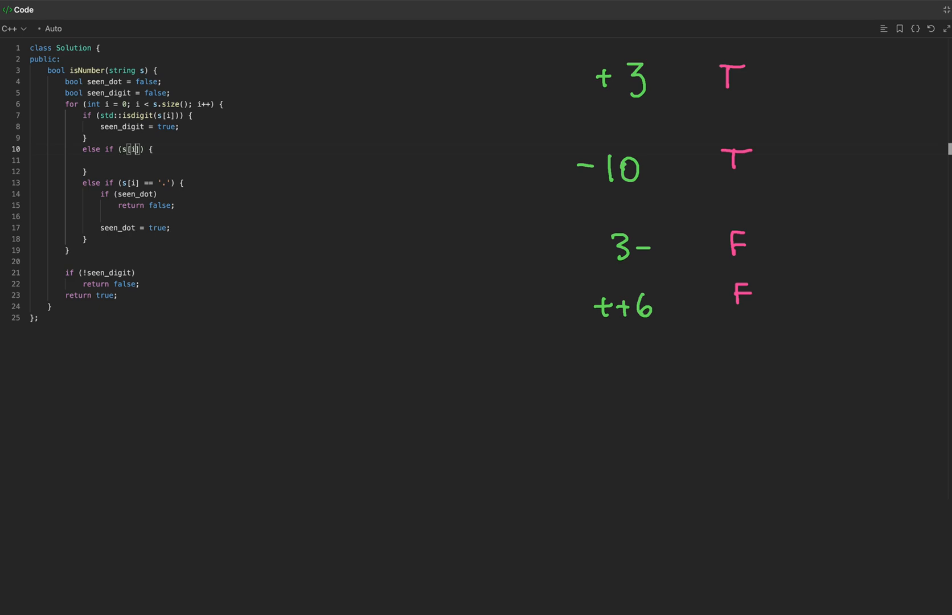
# Add an else-if for '-' or '+' that returns false if i != 0 and resets seen_digit = false
pyautogui.write("== '-'")
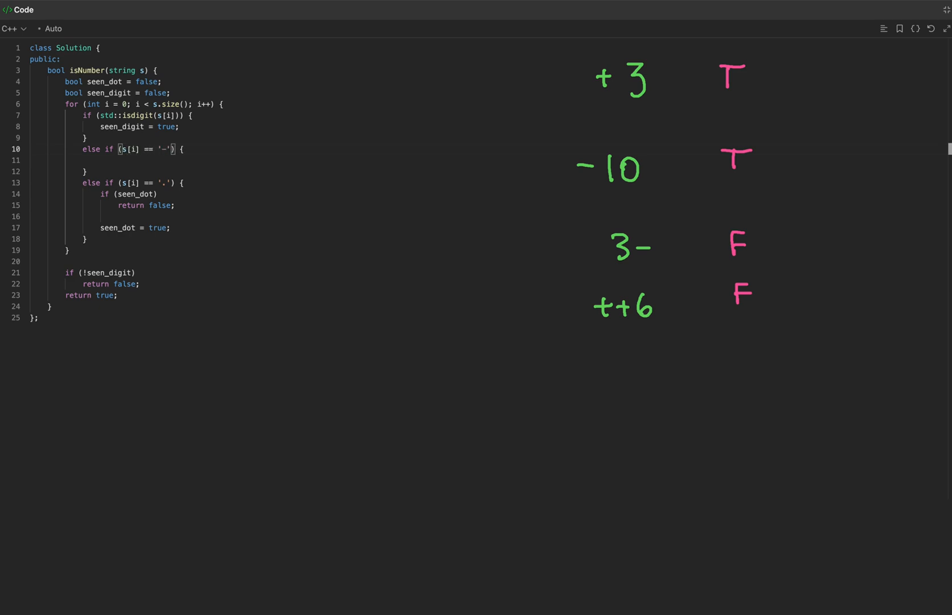
pyautogui.write("|| s[i] == '+")
pyautogui.click(163, 159)
pyautogui.write('if (i != 0)')
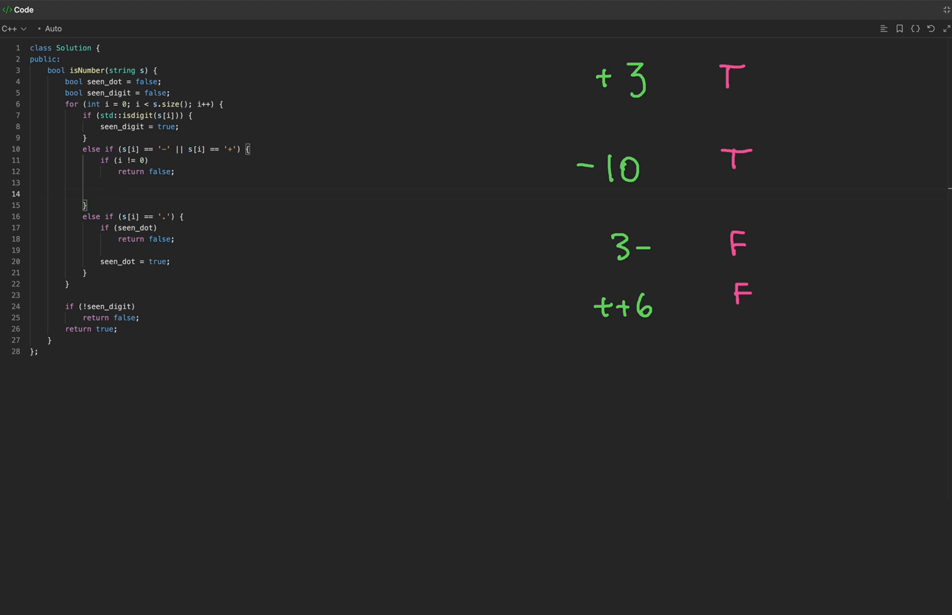
pyautogui.click(99, 195)
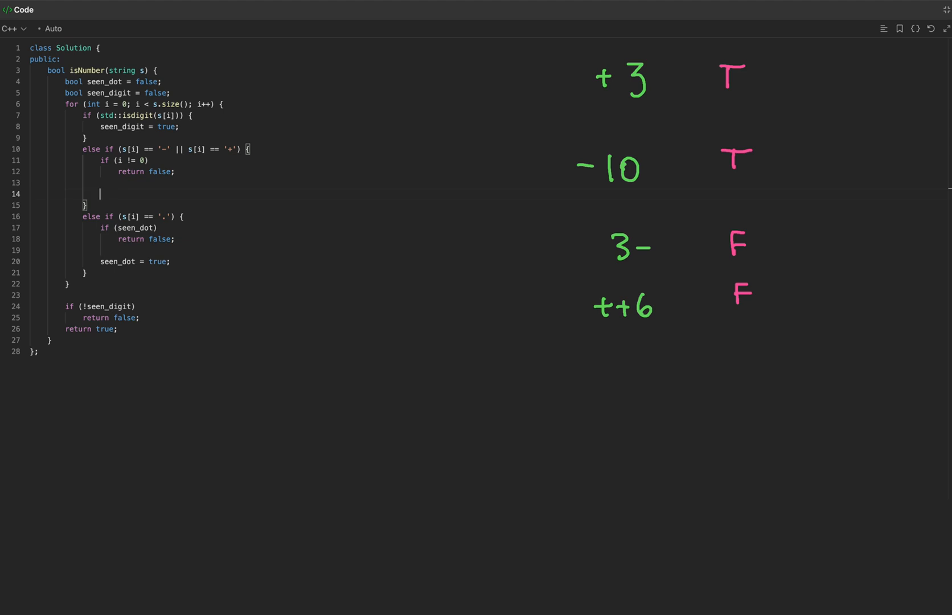
pyautogui.write('seen_digit')
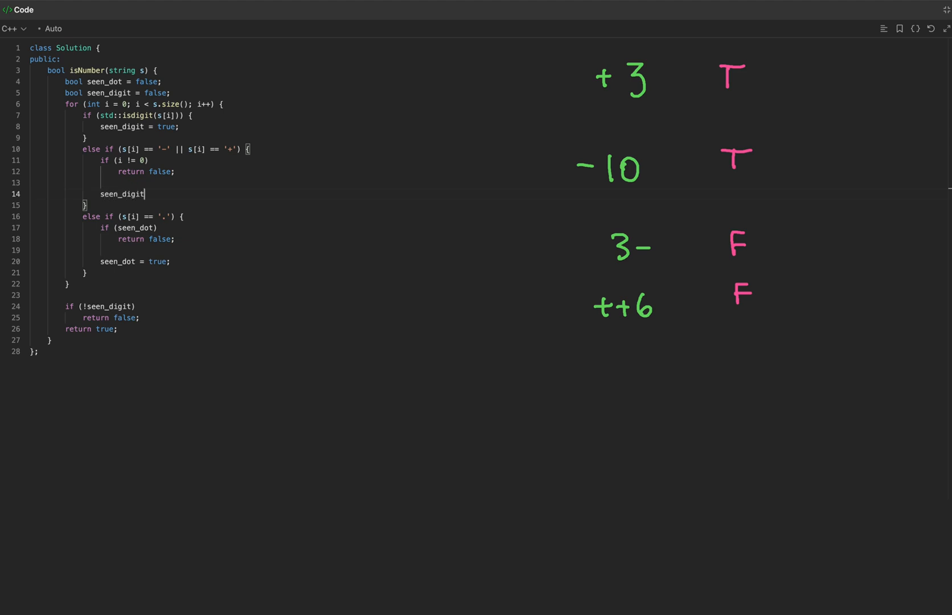
pyautogui.write('= false;')
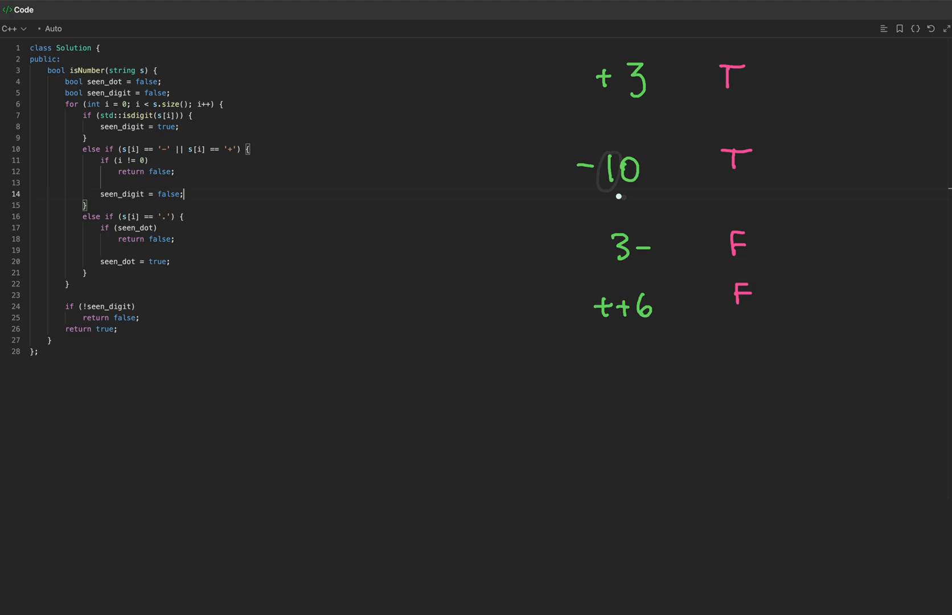
# Review the sign branch and sketch a test case alongside the editor
pyautogui.moveTo(212, 93); pyautogui.dragTo(177, 87)
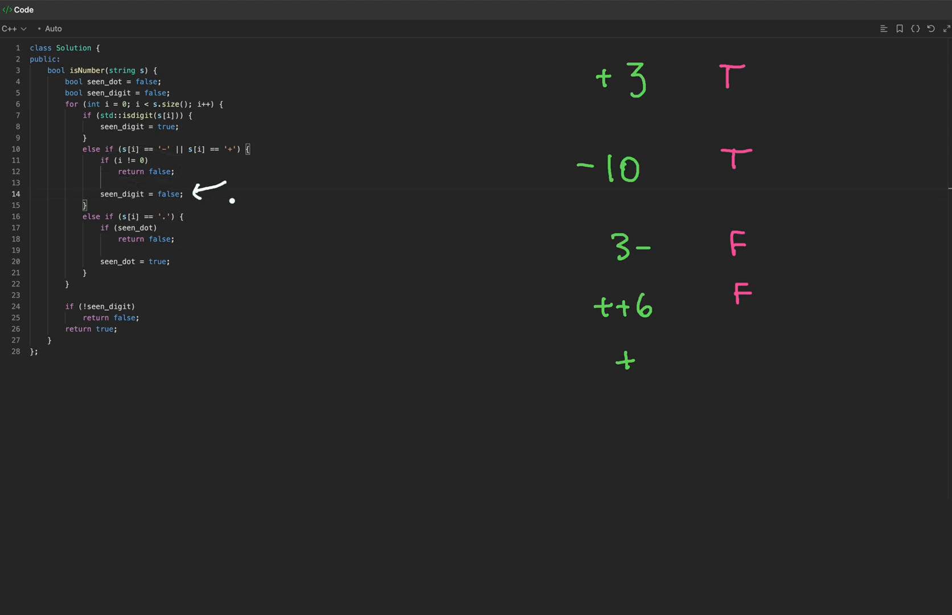
pyautogui.click(182, 194)
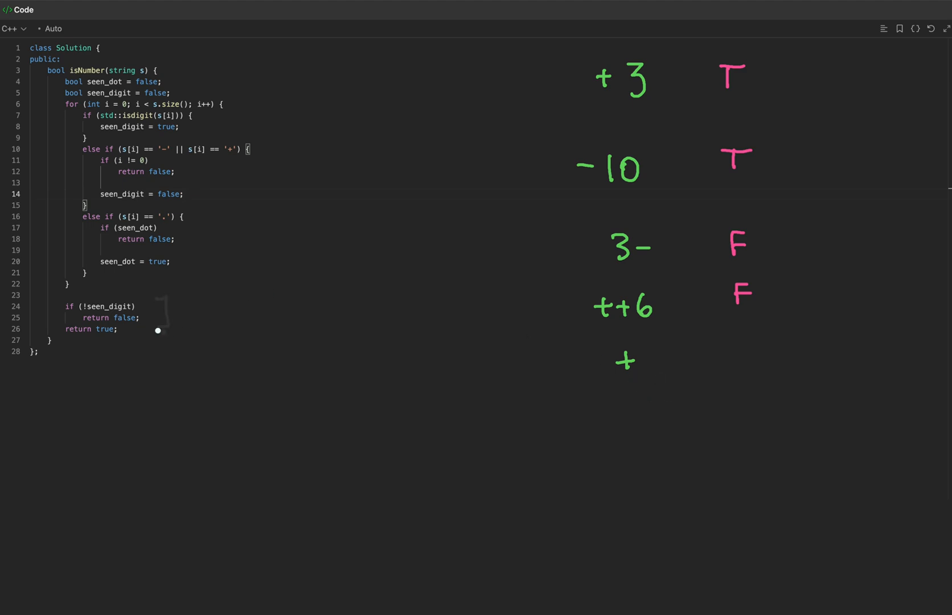
pyautogui.click(748, 324)
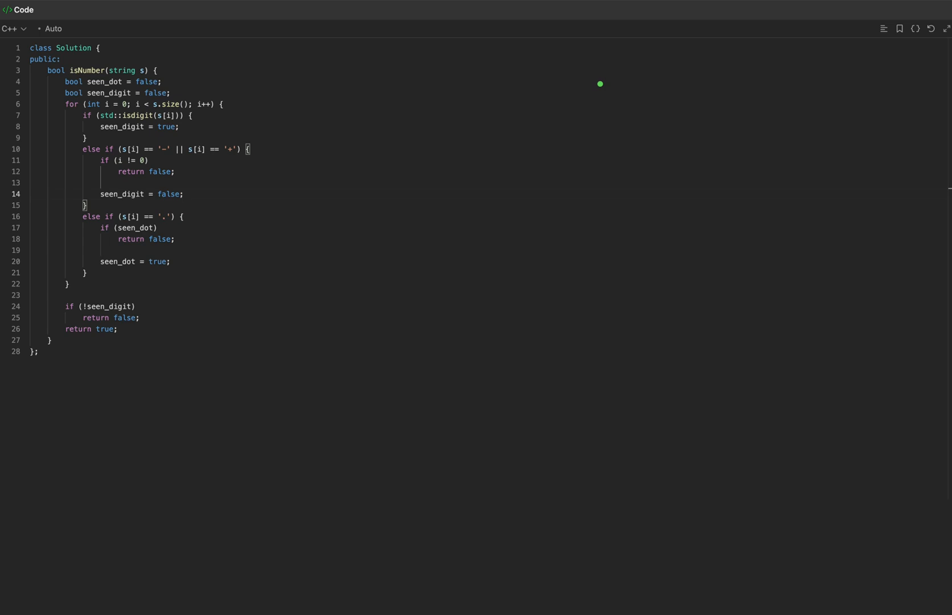
pyautogui.moveTo(606, 73)
pyautogui.write('b')
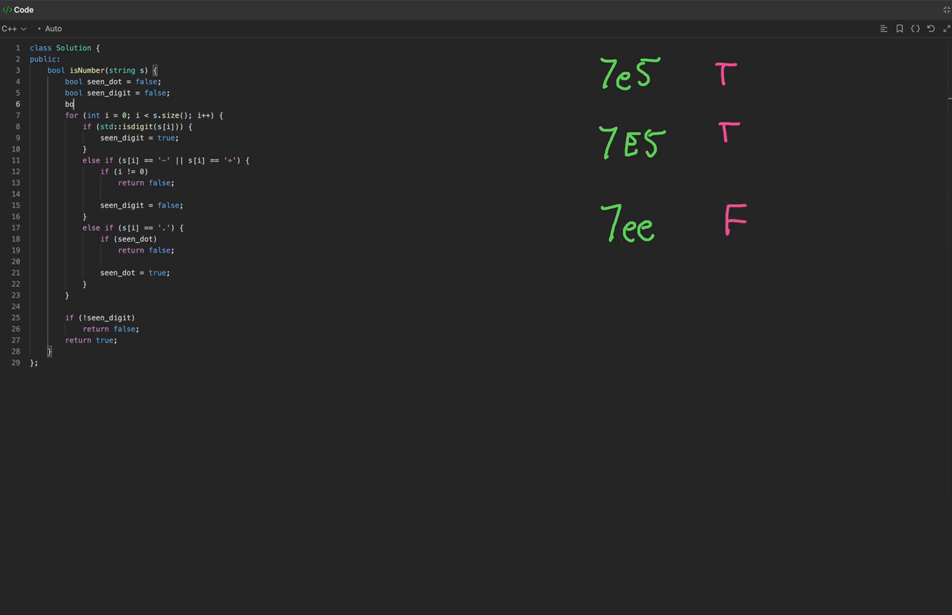
# Declare bool seen_exponent and start an else-if branch for 'e' or 'E'
pyautogui.write('ol')
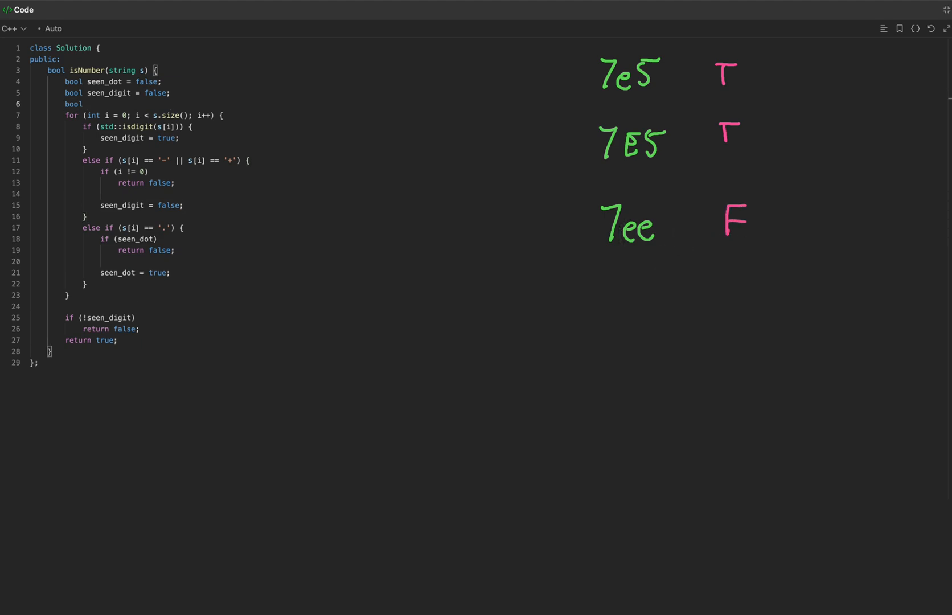
pyautogui.write('seen_exponent = false;')
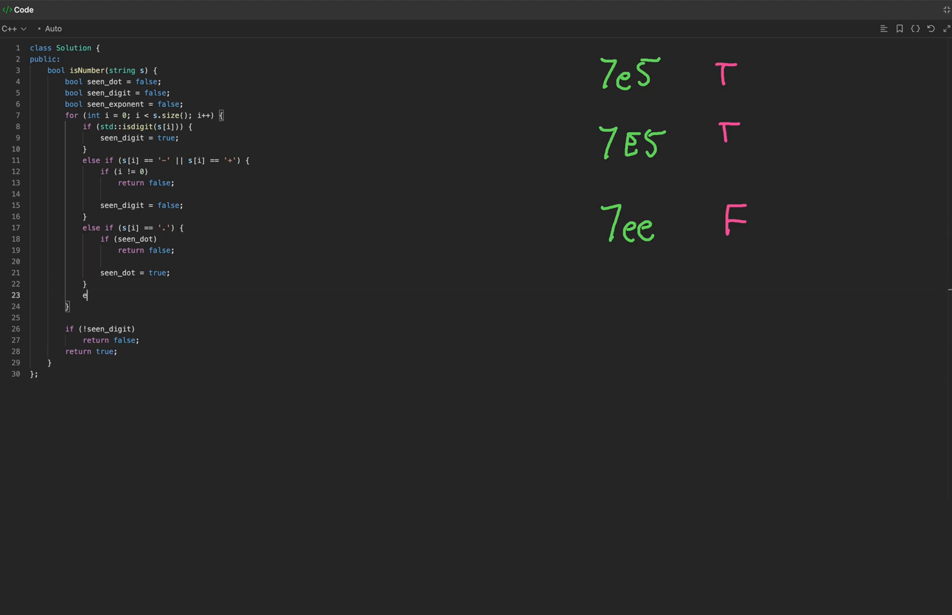
pyautogui.write('lse if () {')
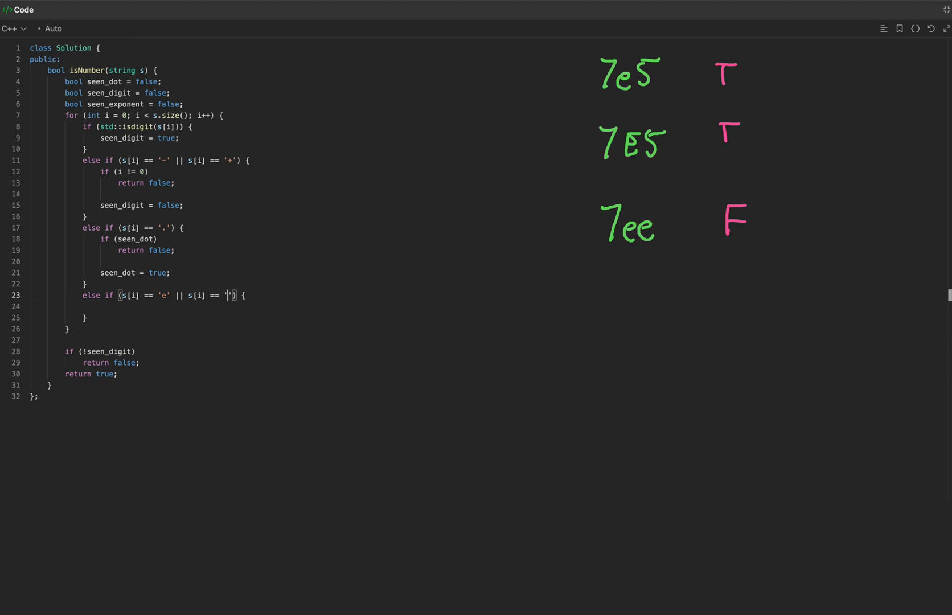
pyautogui.write('E')
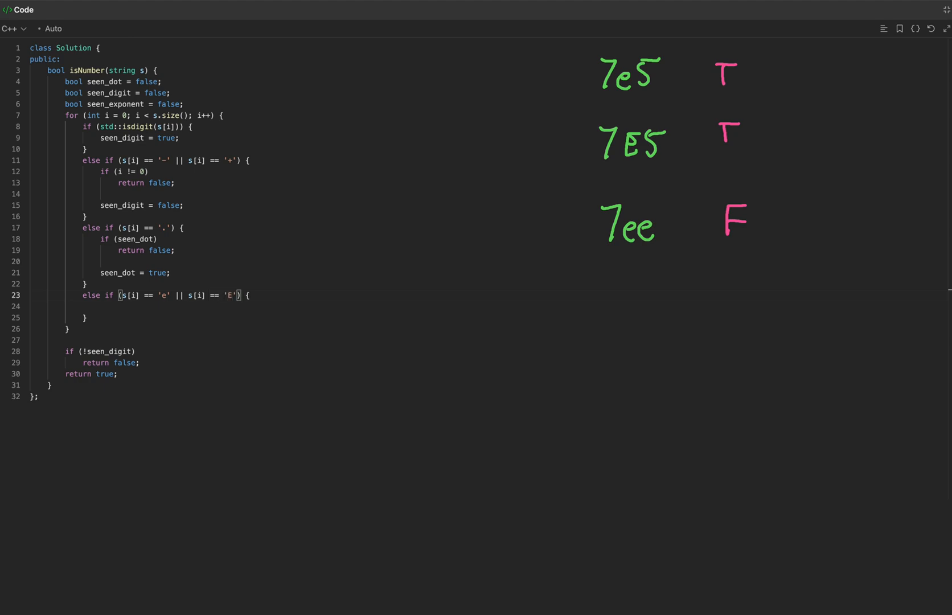
# Inside the e/E branch, return false if seen_exponent, otherwise set seen_exponent = true
pyautogui.write('if ()')
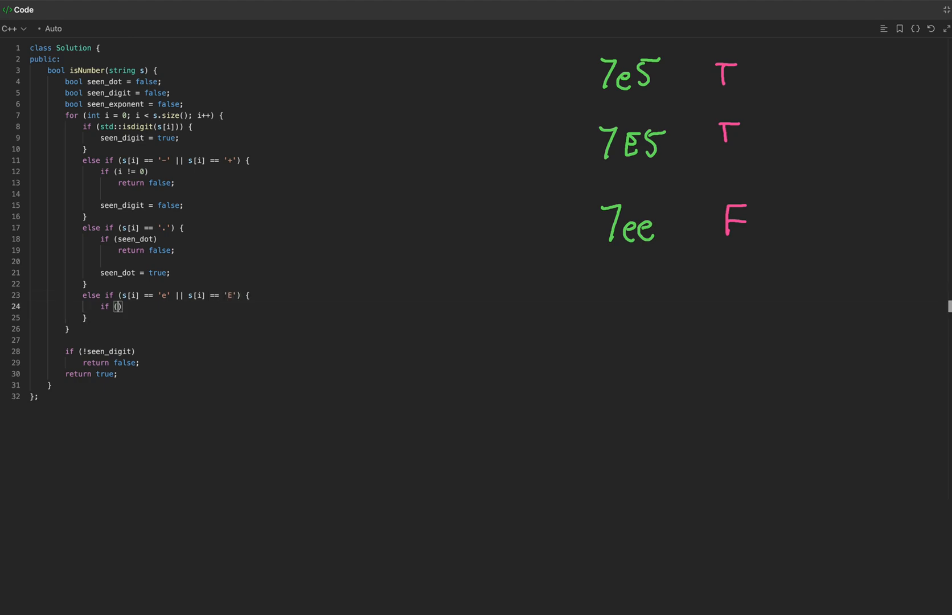
pyautogui.write('seen_exponent')
pyautogui.write('return false;')
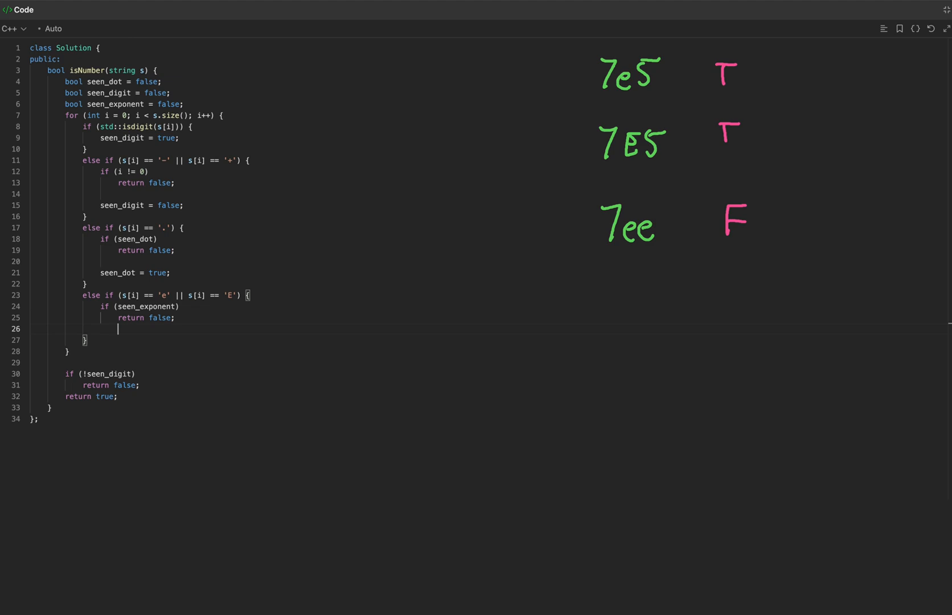
pyautogui.write('seen')
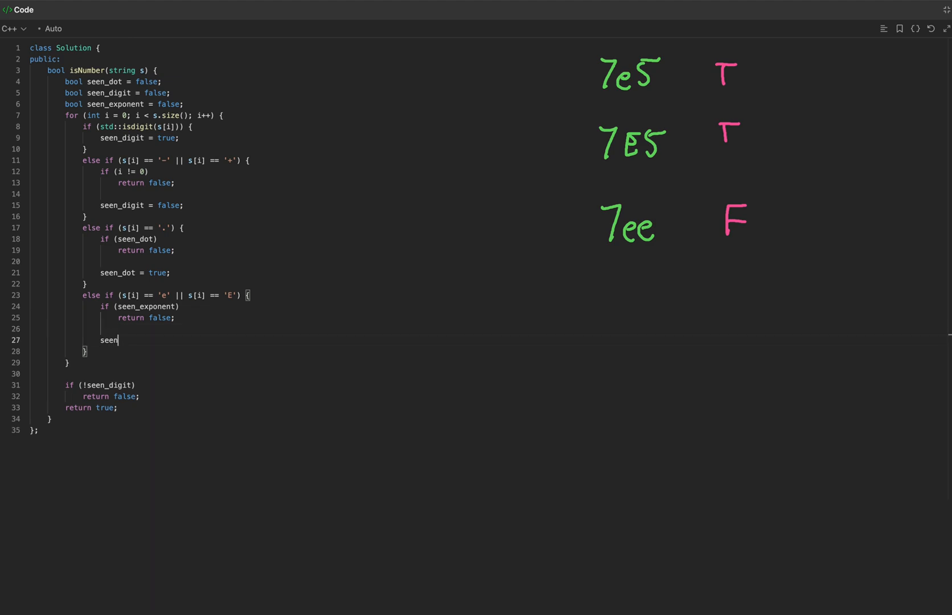
pyautogui.write('_exponent = true;')
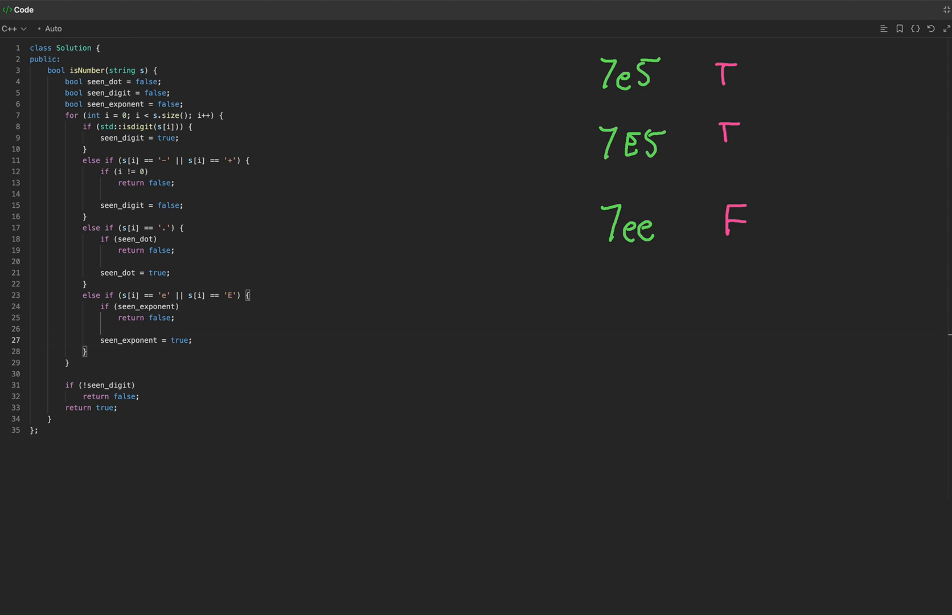
# Extend the exponent rejection to if (seen_exponent || !seen_digit) and start resetting seen_digit
pyautogui.click(614, 309)
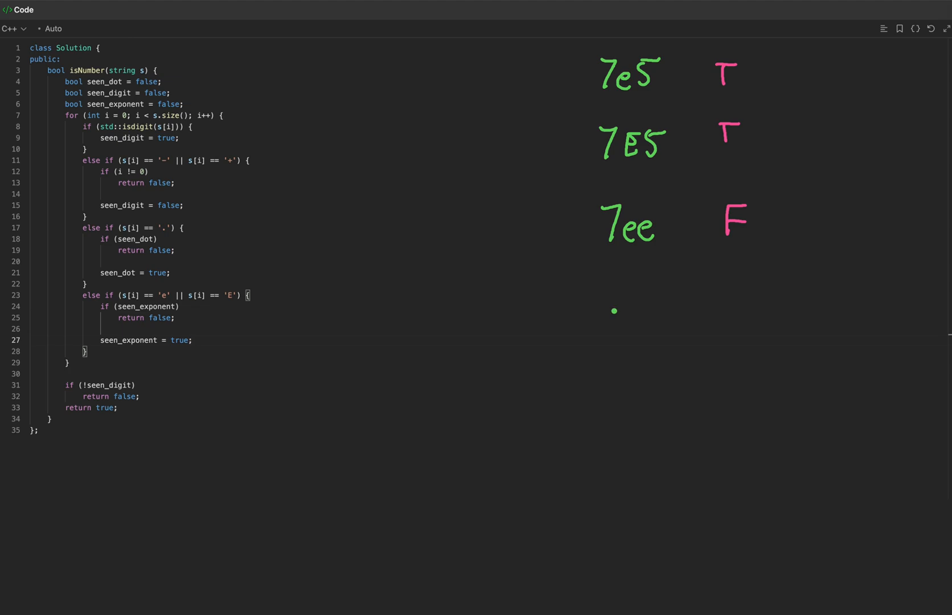
pyautogui.click(192, 340)
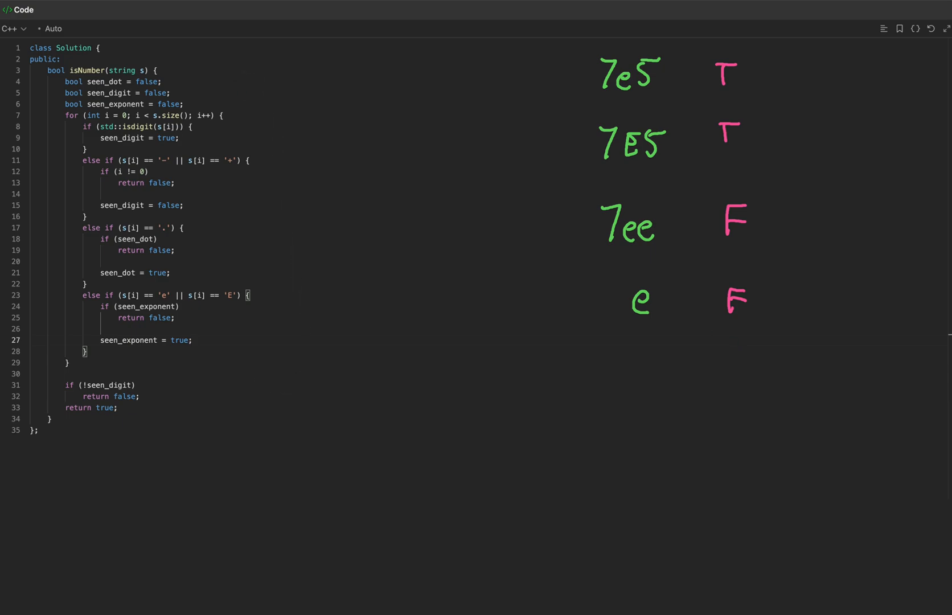
pyautogui.click(192, 340)
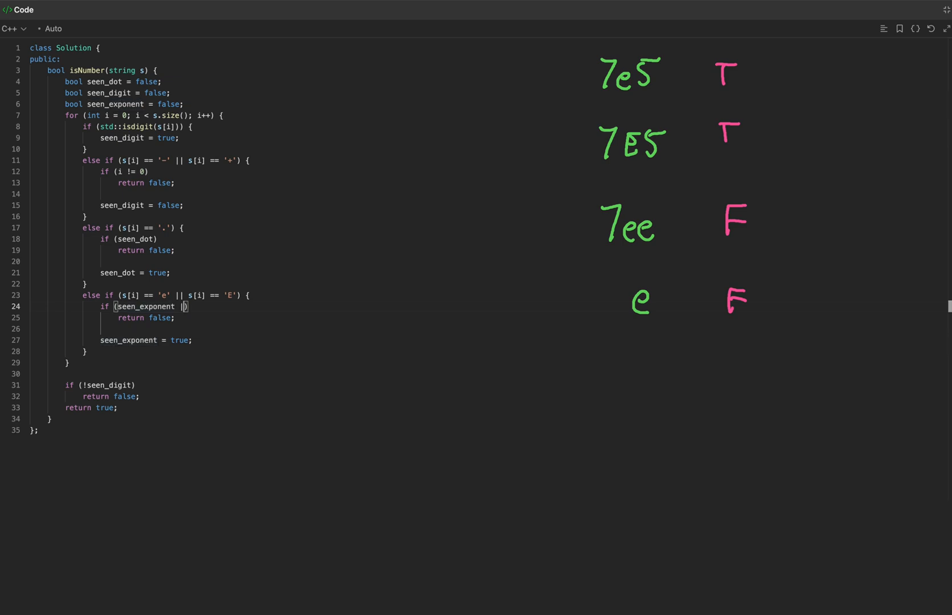
pyautogui.write('|| !seen_digit')
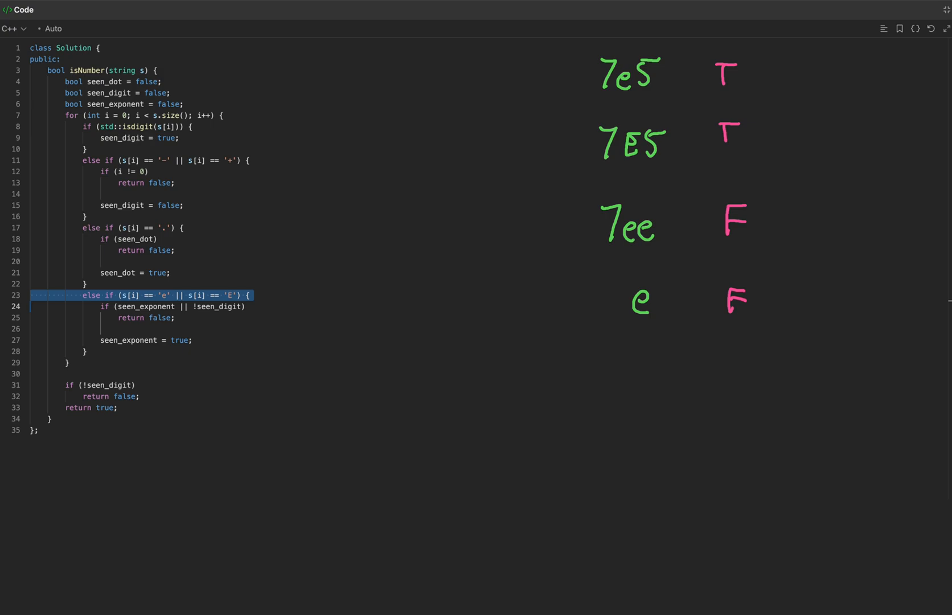
pyautogui.write('seen_digit = false;')
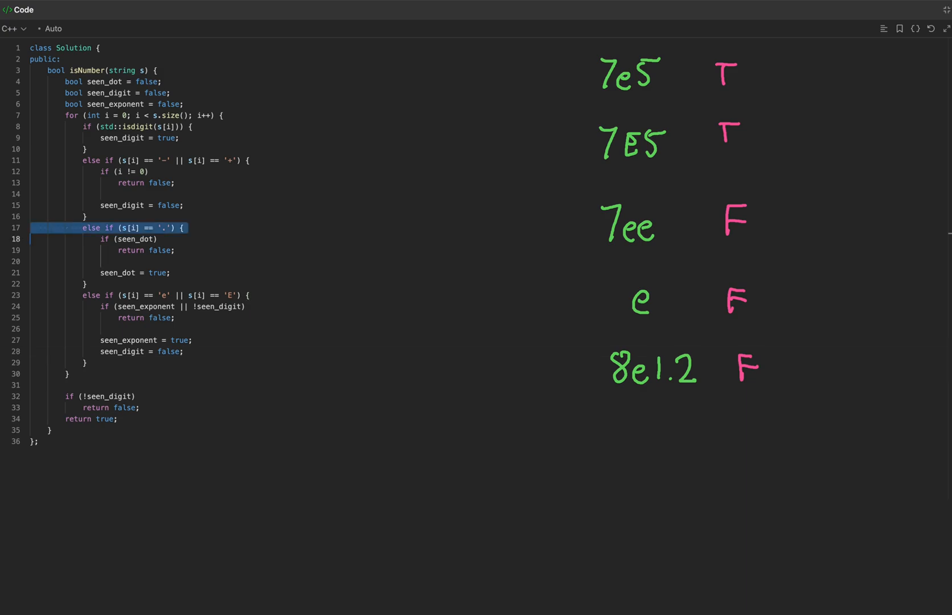
# Extend the dot check to if (seen_dot || seen_exponent) return false
pyautogui.write('|| seen_exponent')
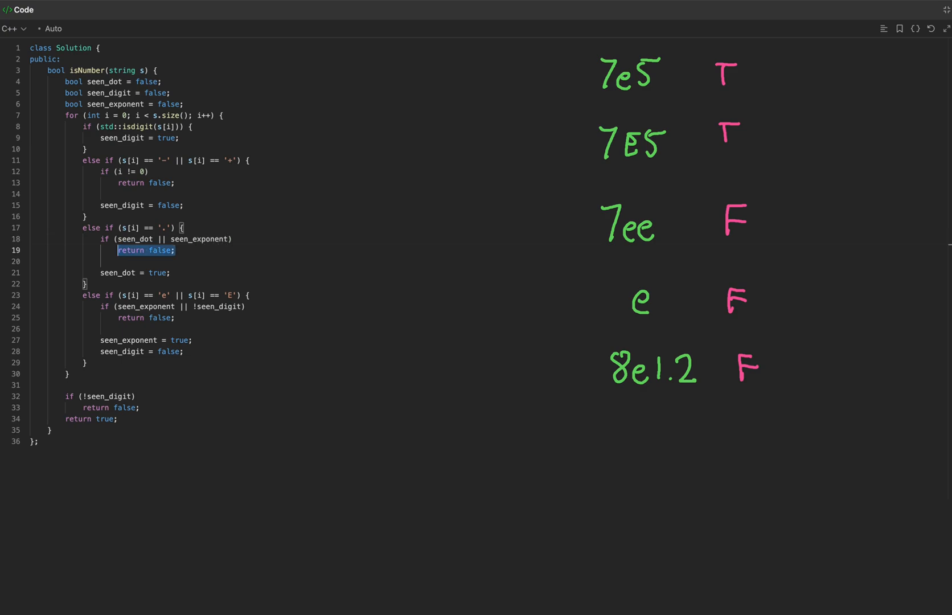
pyautogui.click(401, 260)
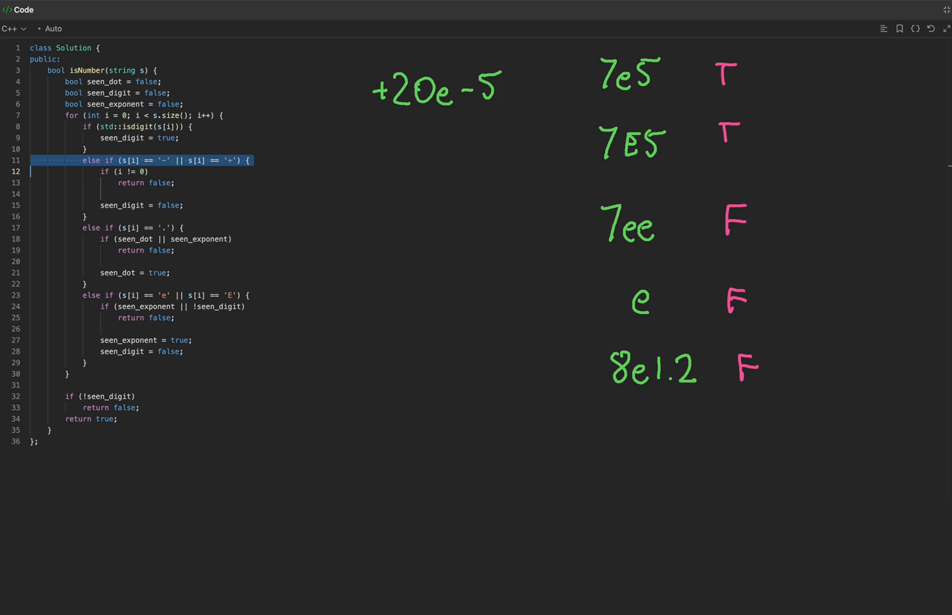
# Change the sign check to if (i != 0 && s[i - 1] != 'e') return false
pyautogui.click(113, 172)
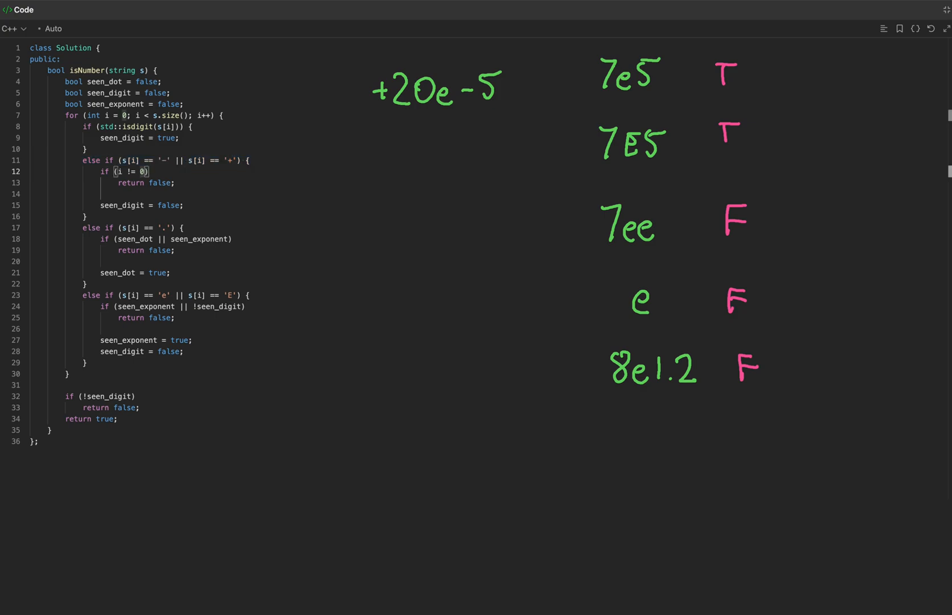
pyautogui.write('&& s[i]')
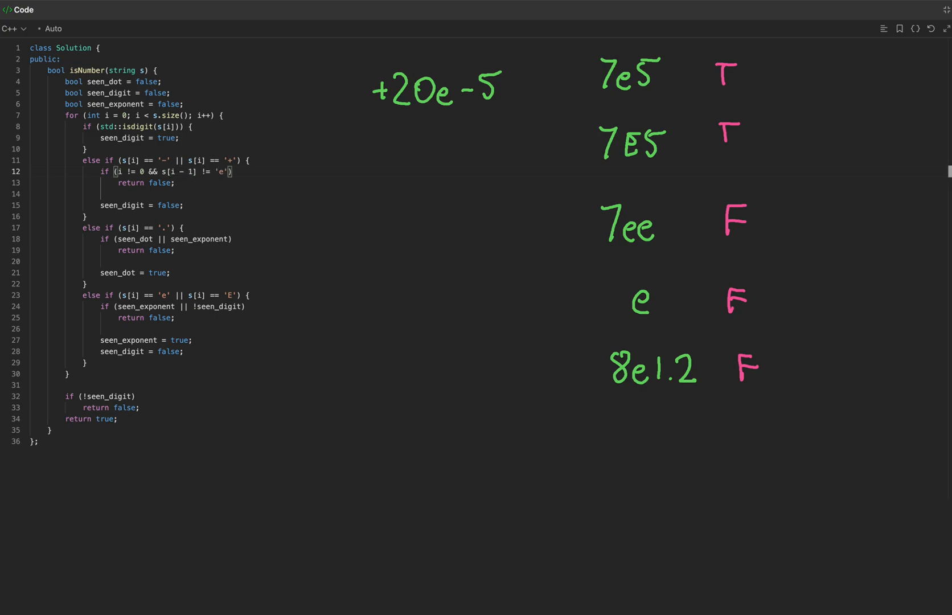
pyautogui.write("&& s[i - 1] != 'E")
pyautogui.write('ret')
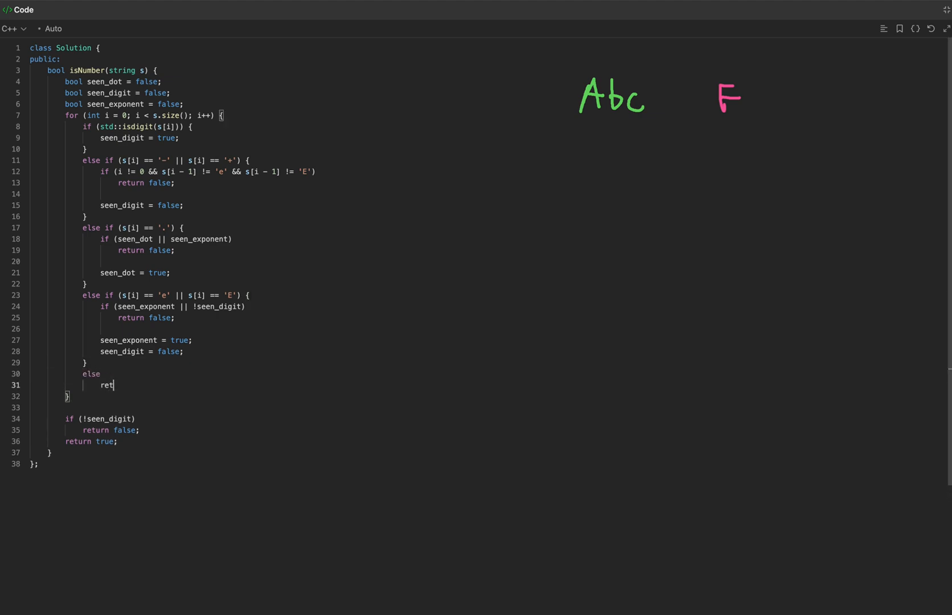
# Add a final else branch with return false; for any other character
pyautogui.write('urn false;')
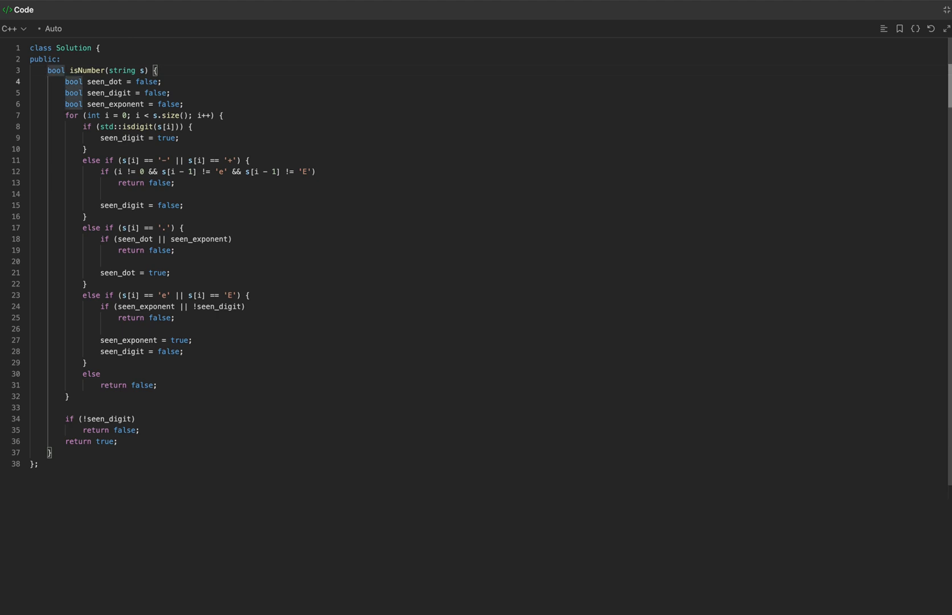
# Strip the exponent handling: remove seen_exponent and the e/E branch, leaving simpler sign and dot checks
pyautogui.click(185, 103)
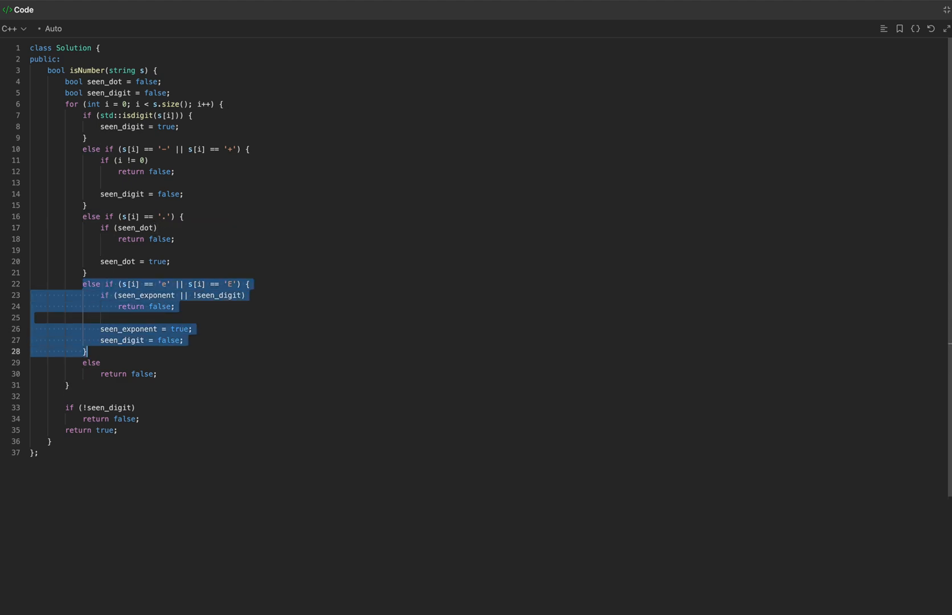
pyautogui.press('Delete')
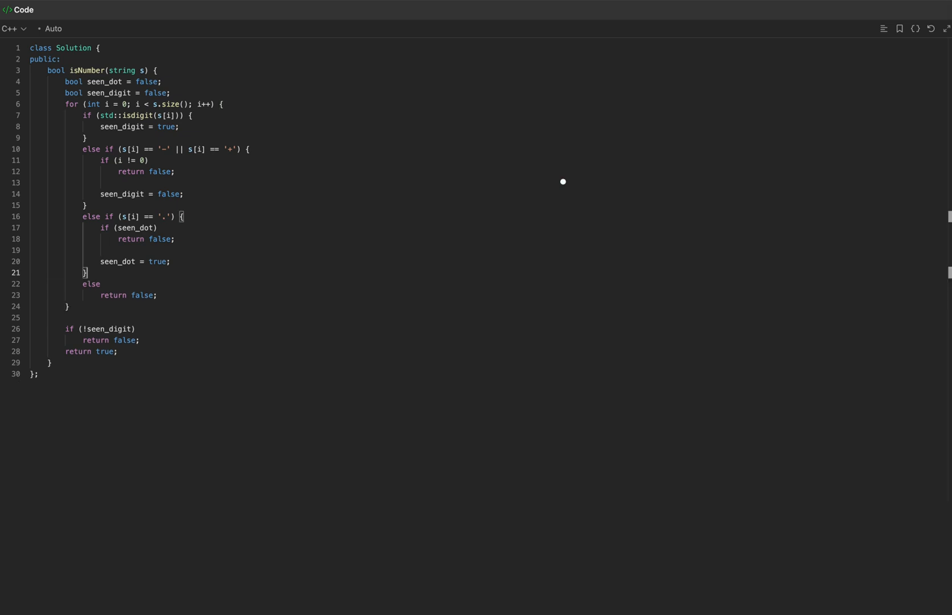